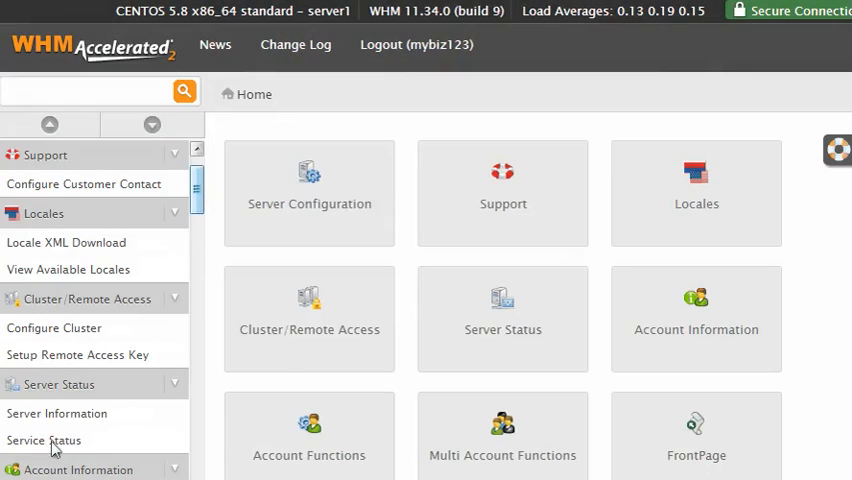
# Step: Open Service Status to review running services, server load, memory, swap and disk usage
pyautogui.click(43, 440)
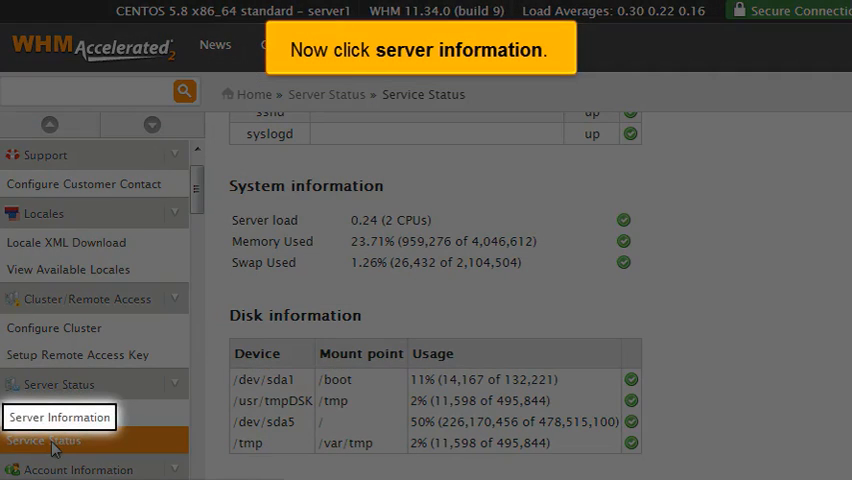
# Step: Open Server Information to view processor details such as the two Intel Xeon CPUs
pyautogui.click(56, 417)
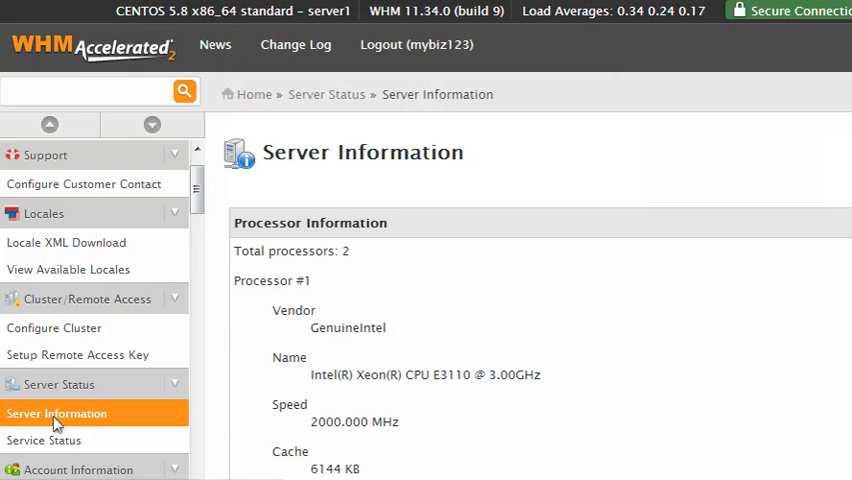
# Step: Scroll past Physical Disks to the Current Memory Usage and Current Disk Usage sections
pyautogui.scroll(-3)
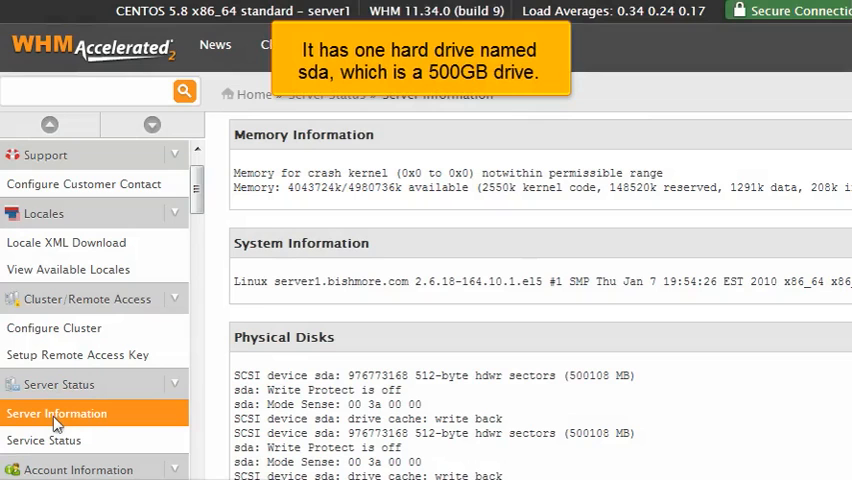
pyautogui.scroll(-3)
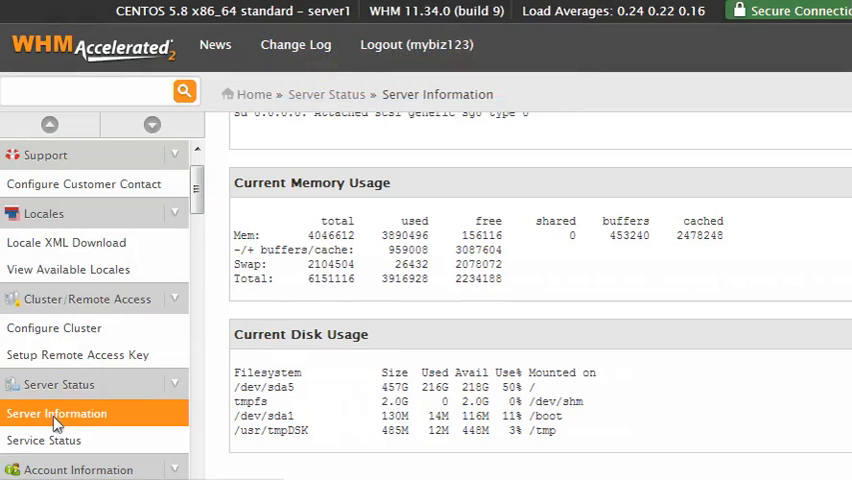